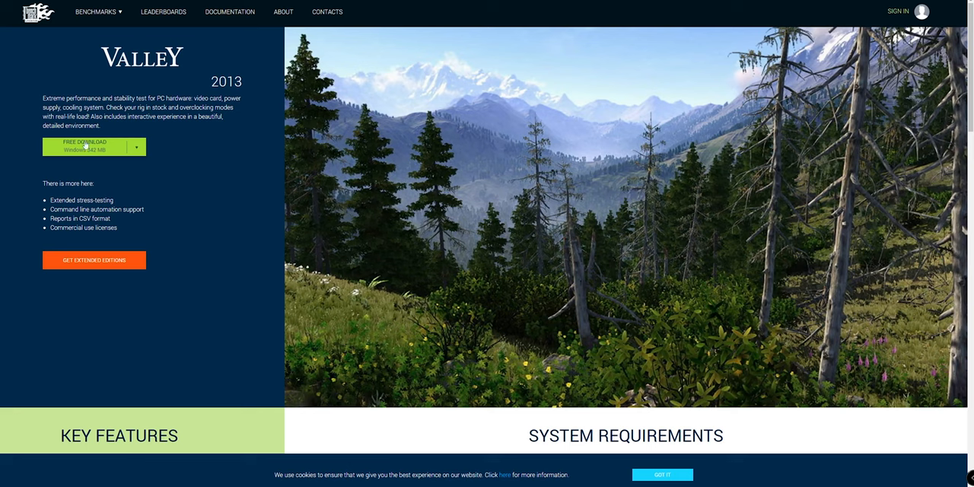
pyautogui.moveTo(475, 127)
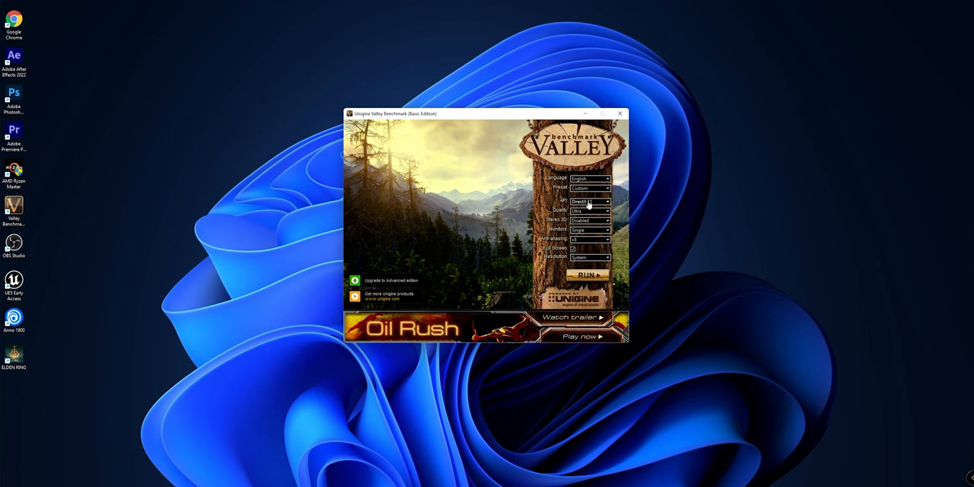
# Start the Valley benchmark with the launcher's default settings so the 3D night-time valley scene renders.
pyautogui.click(588, 274)
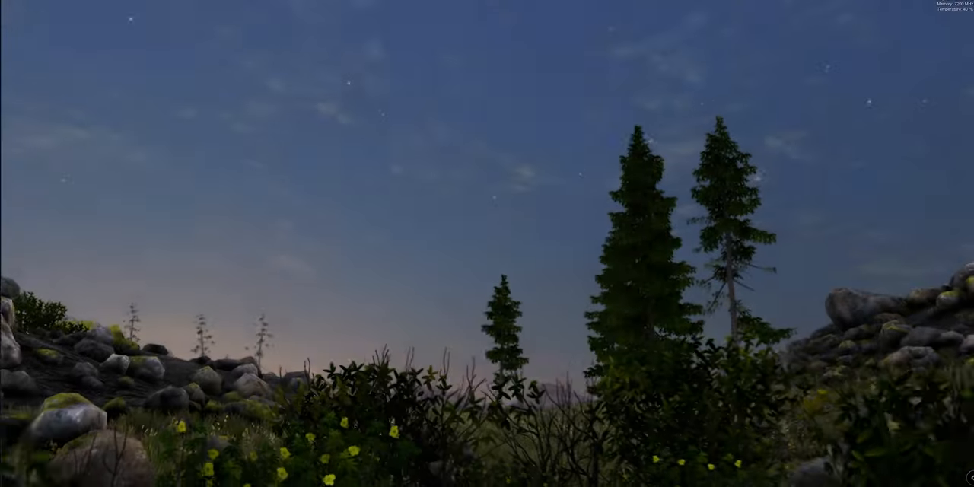